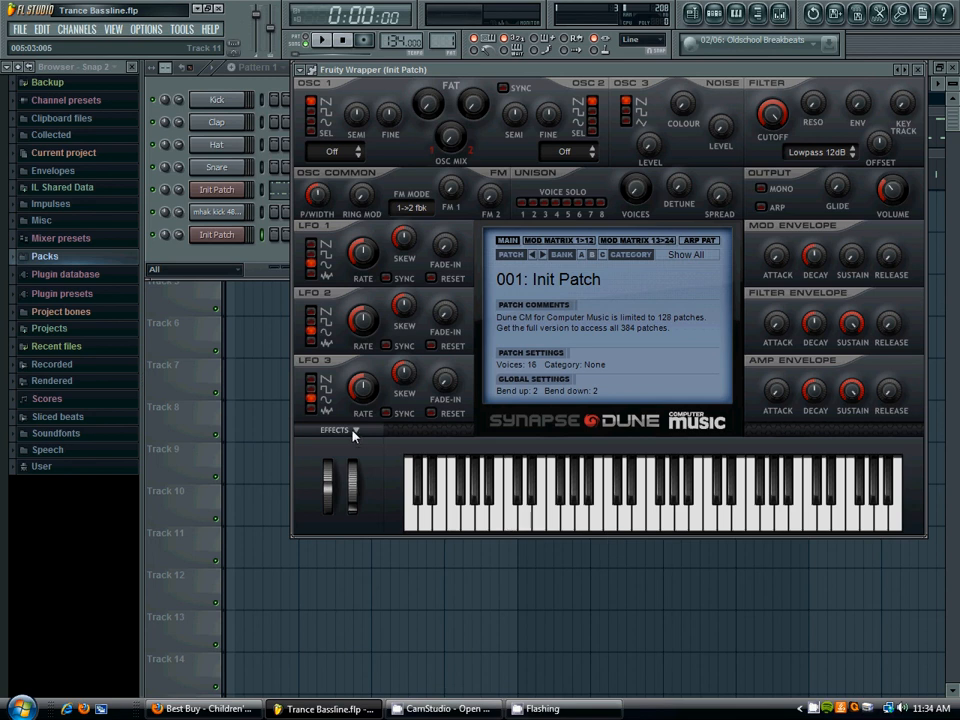
- Glance at Synapse Dune's Effects section, then return to its Keyboard section
left_click(334, 430)
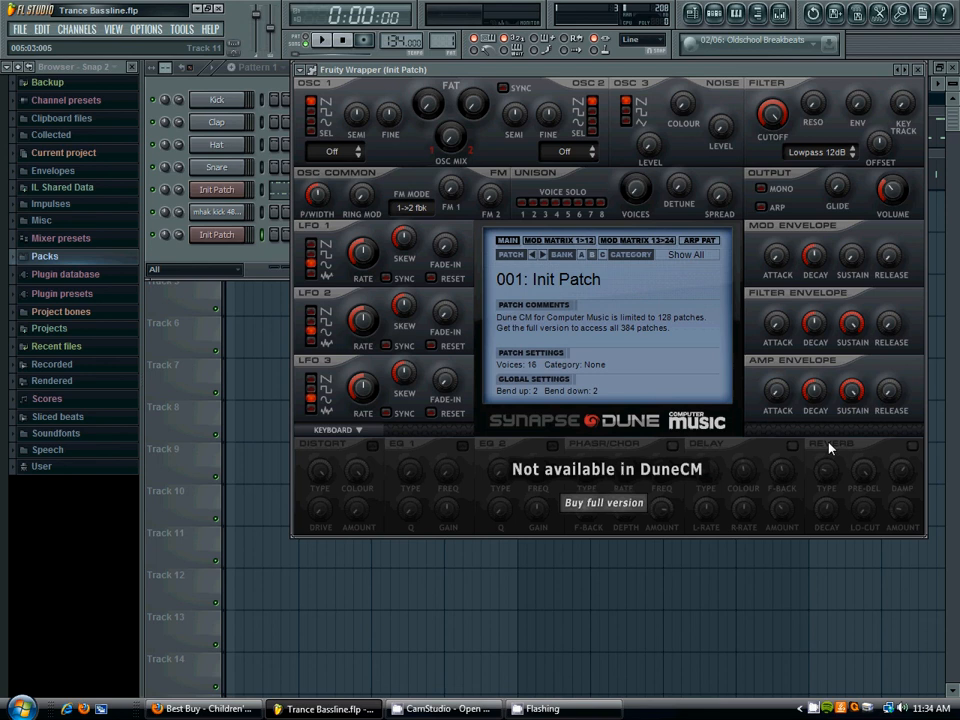
left_click(338, 428)
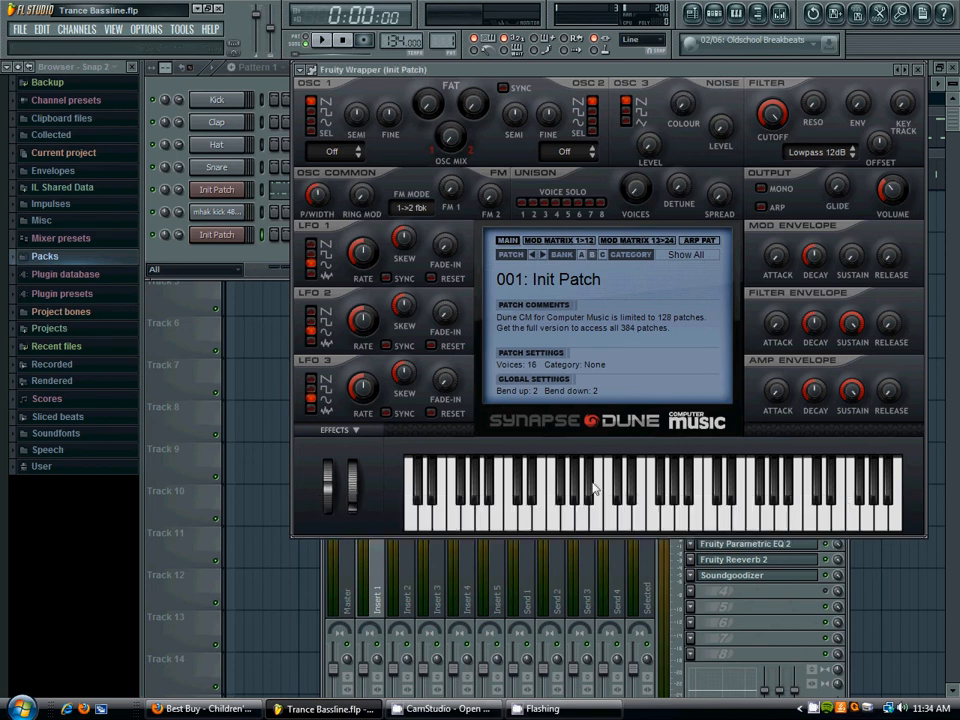
mouse_move(630, 518)
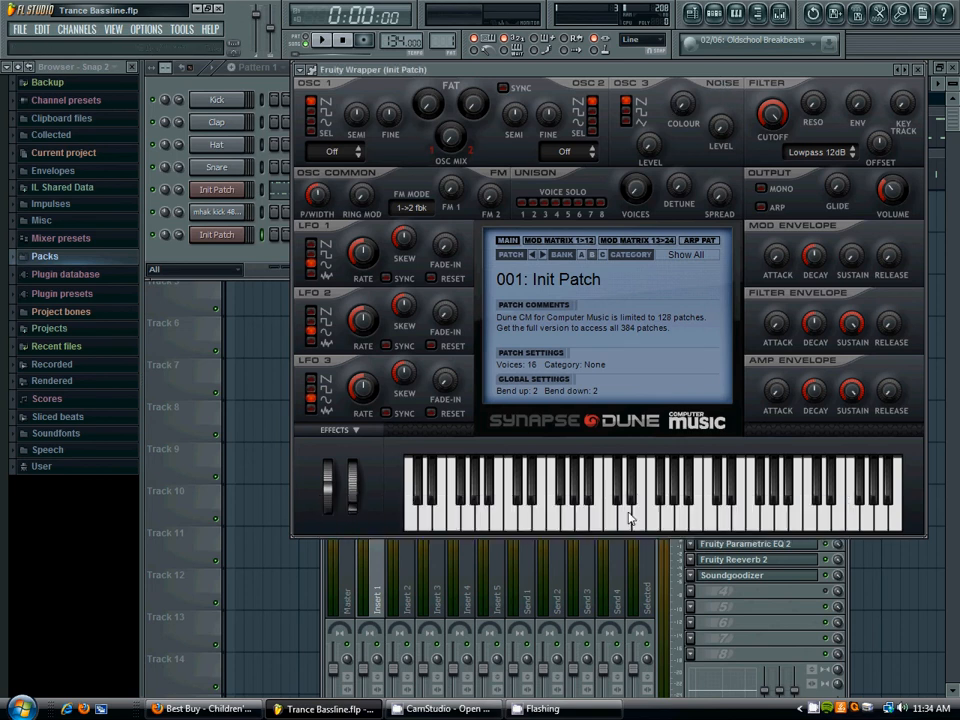
mouse_move(620, 532)
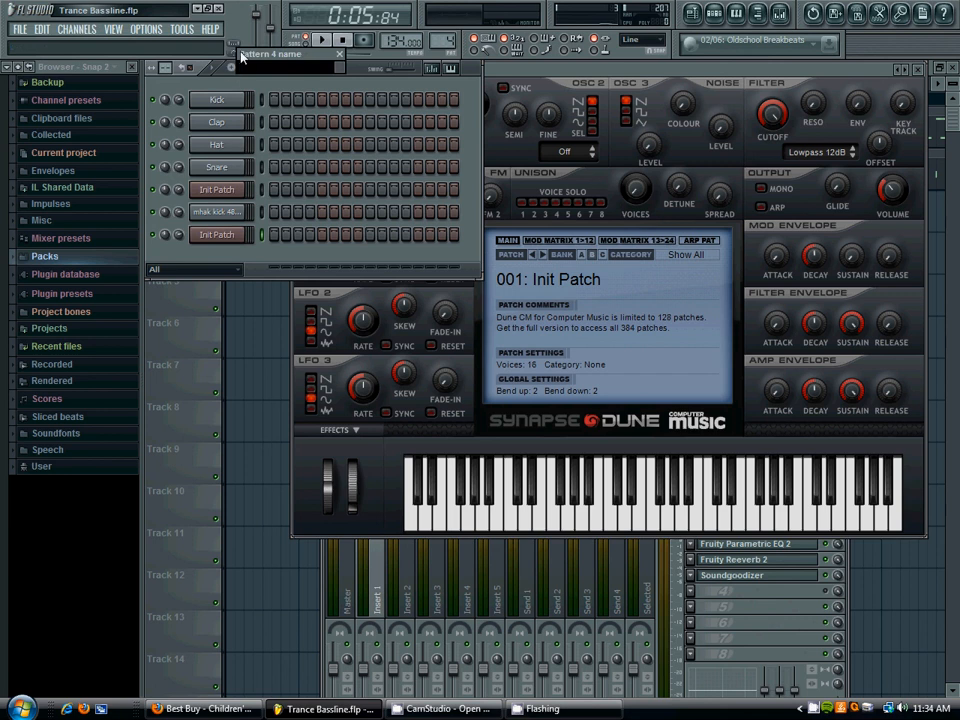
- Name the pattern 'Bassline' and bring Synapse Dune back to audition the patch
type("Bassline")
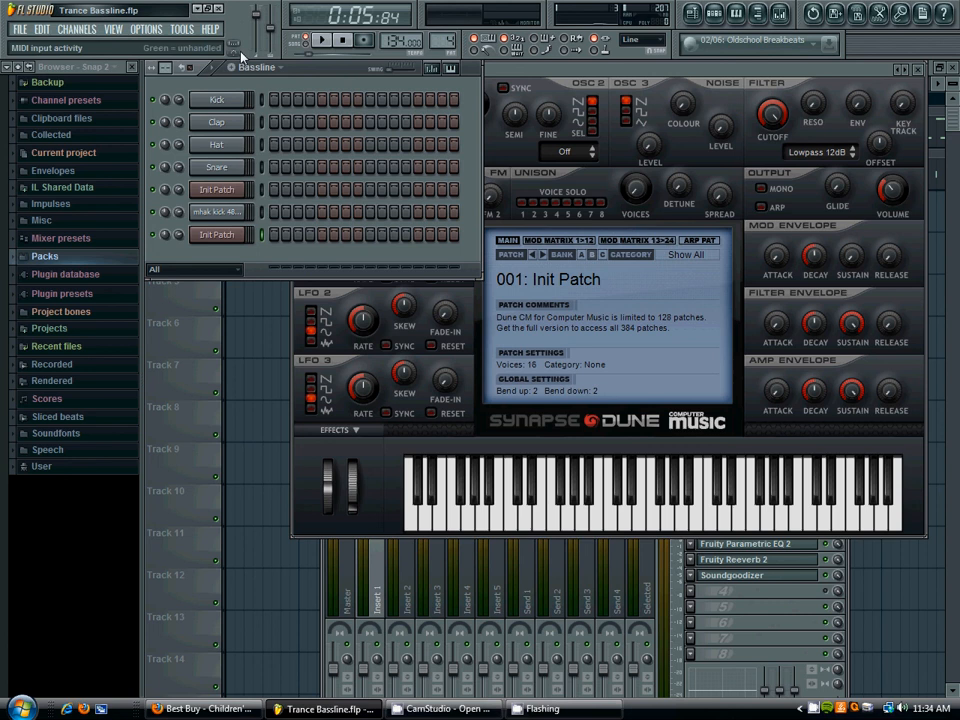
left_click(216, 234)
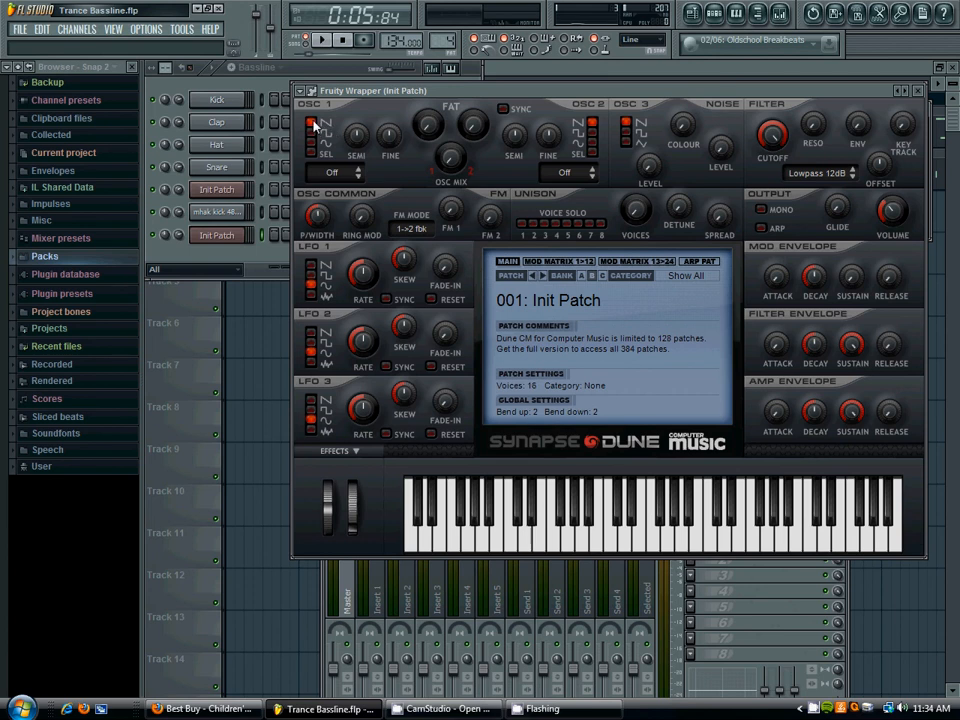
mouse_move(408, 162)
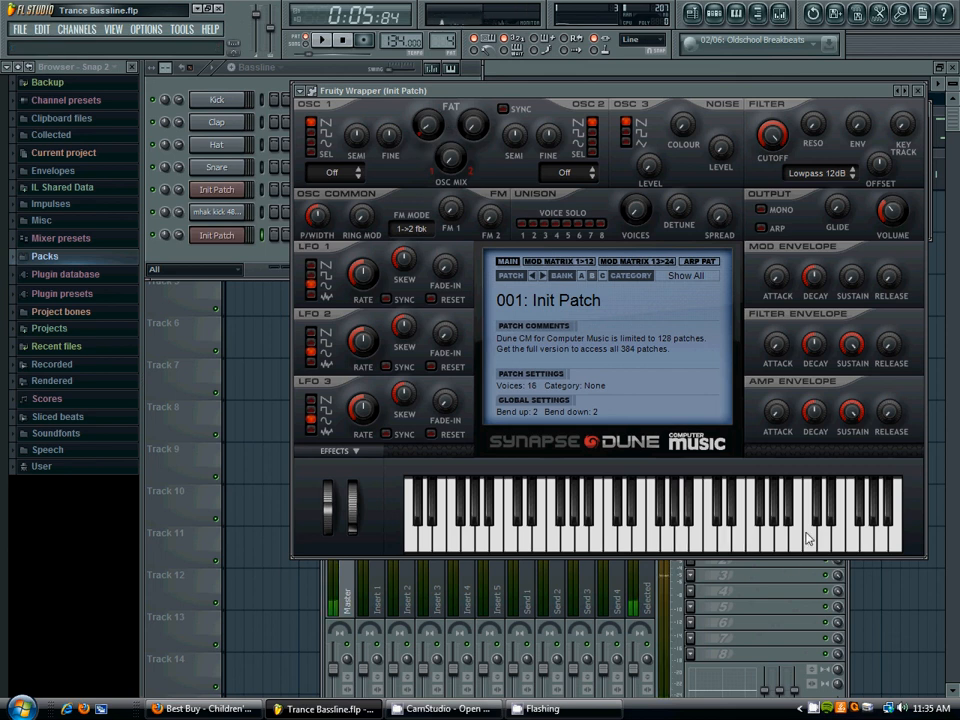
mouse_move(654, 548)
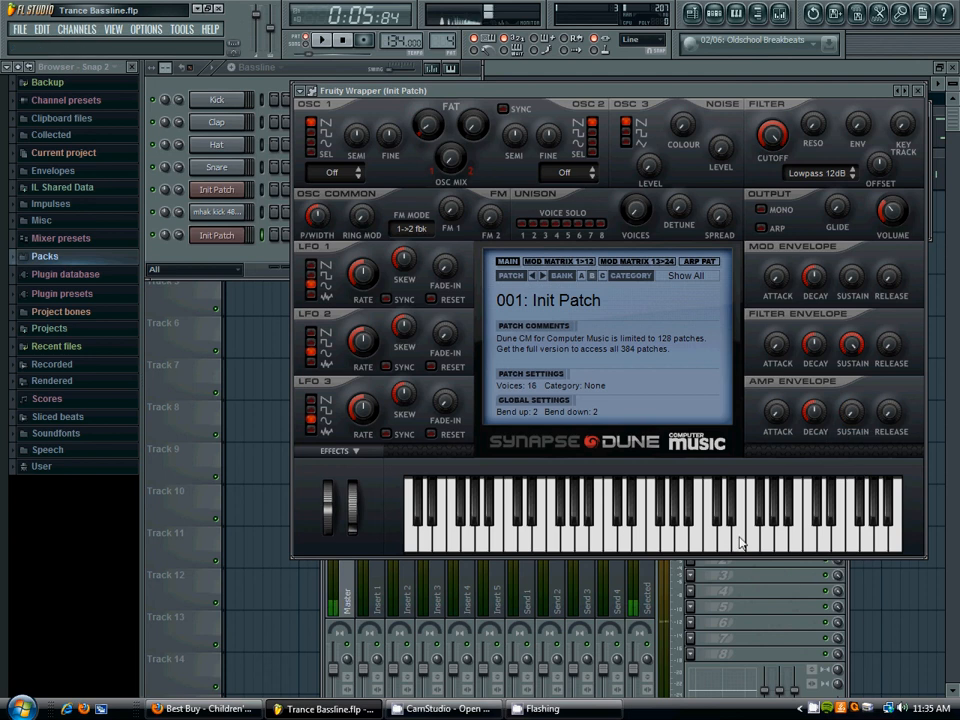
mouse_move(852, 412)
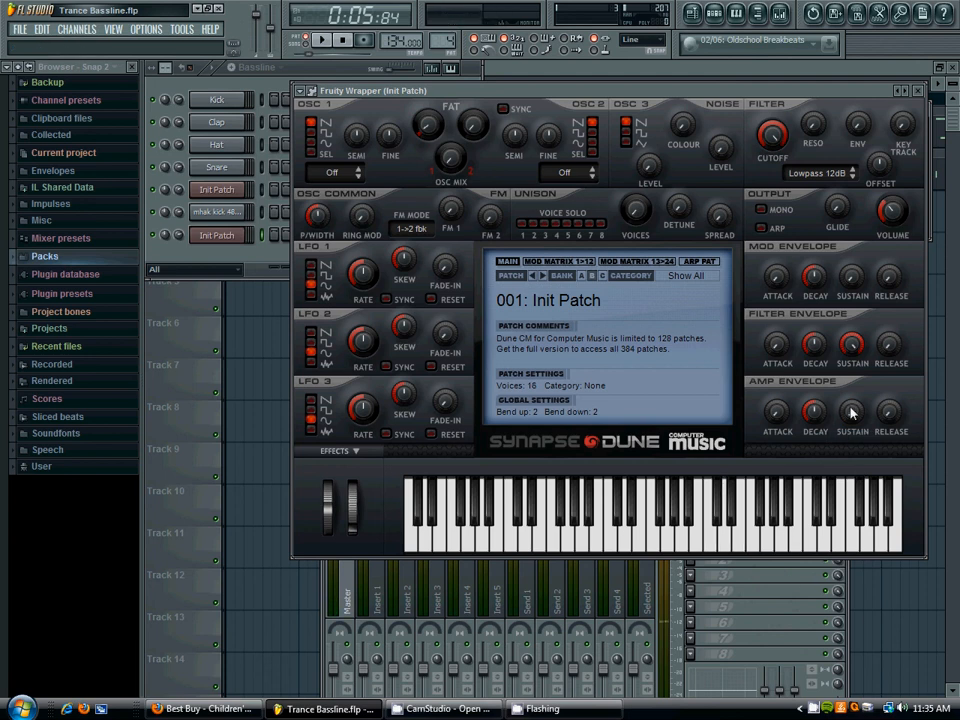
- Raise the amp envelope sustain and lengthen its decay to roughly 63%
left_click_drag(852, 412, 852, 404)
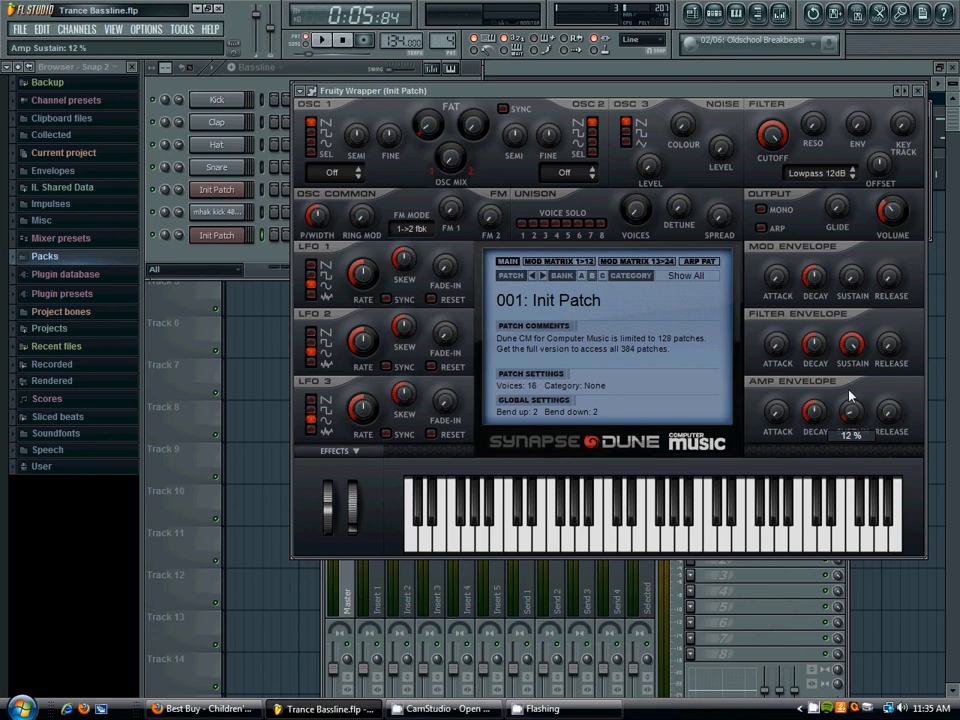
left_click_drag(852, 410, 852, 380)
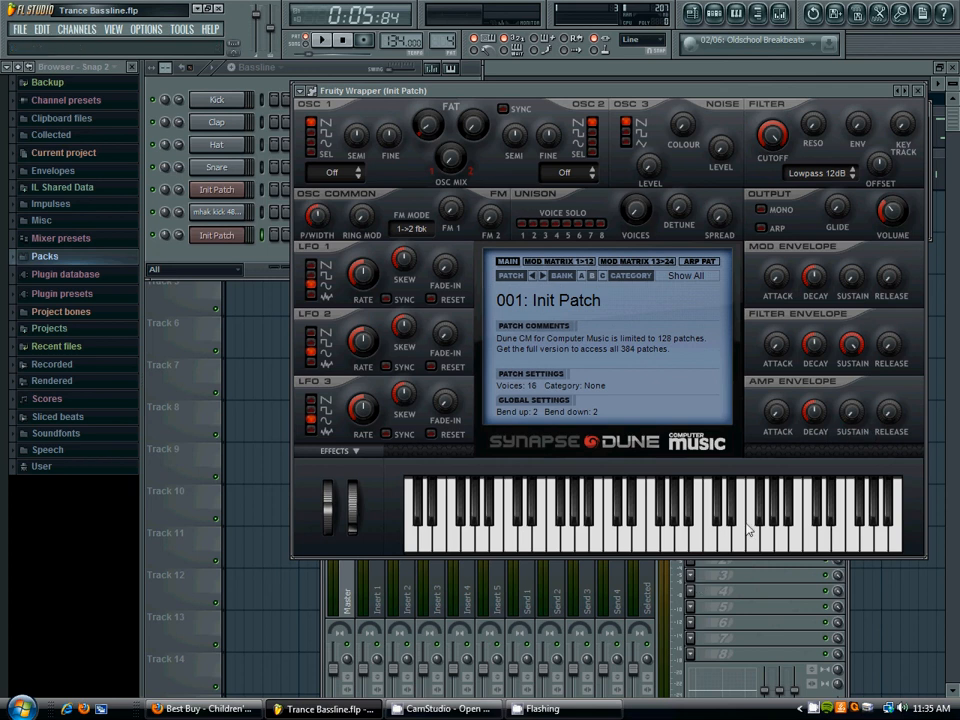
left_click_drag(812, 412, 812, 418)
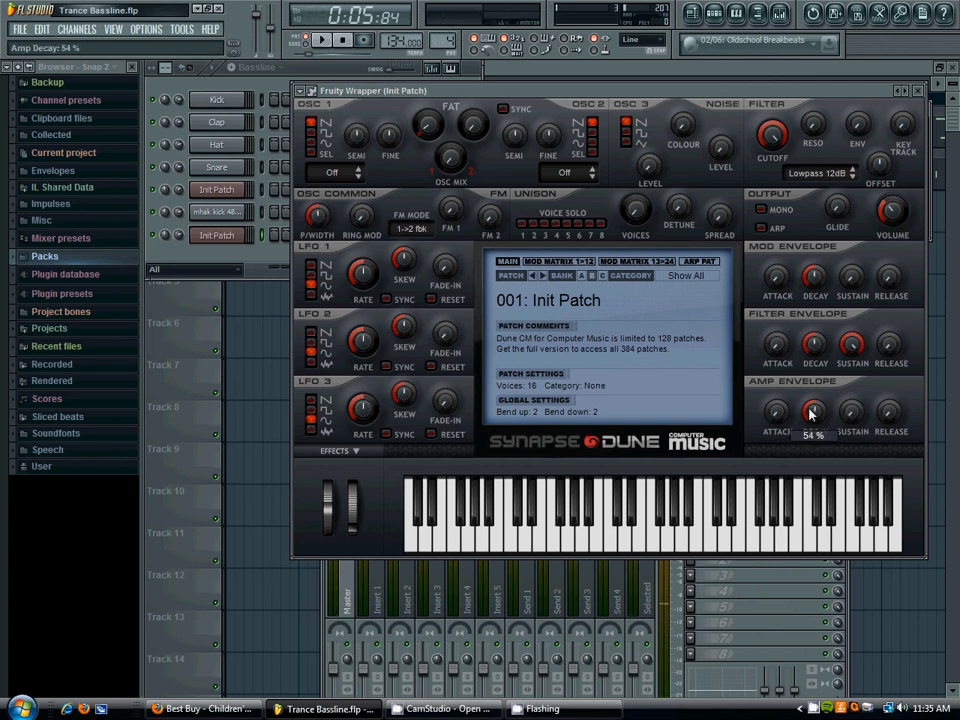
left_click_drag(810, 414, 810, 400)
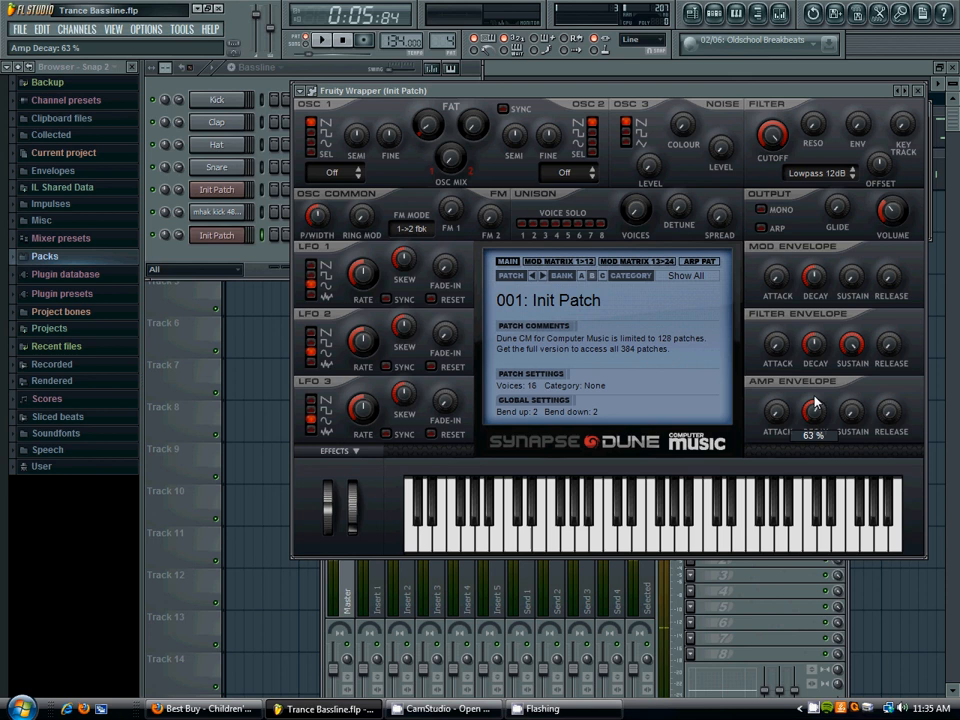
left_click_drag(812, 410, 812, 420)
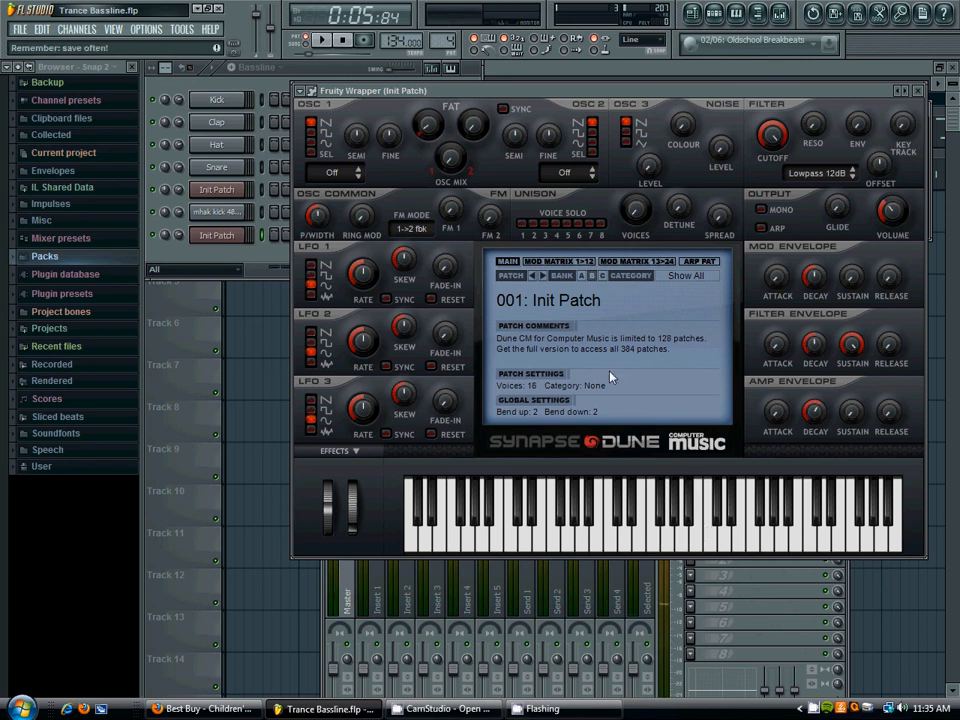
mouse_move(636, 212)
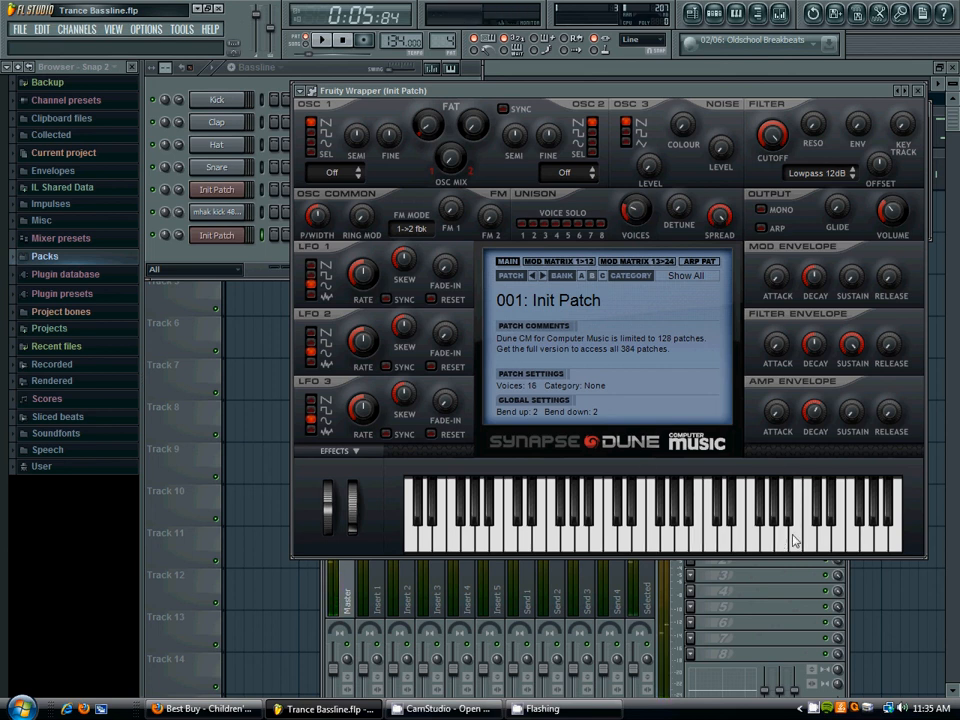
mouse_move(642, 216)
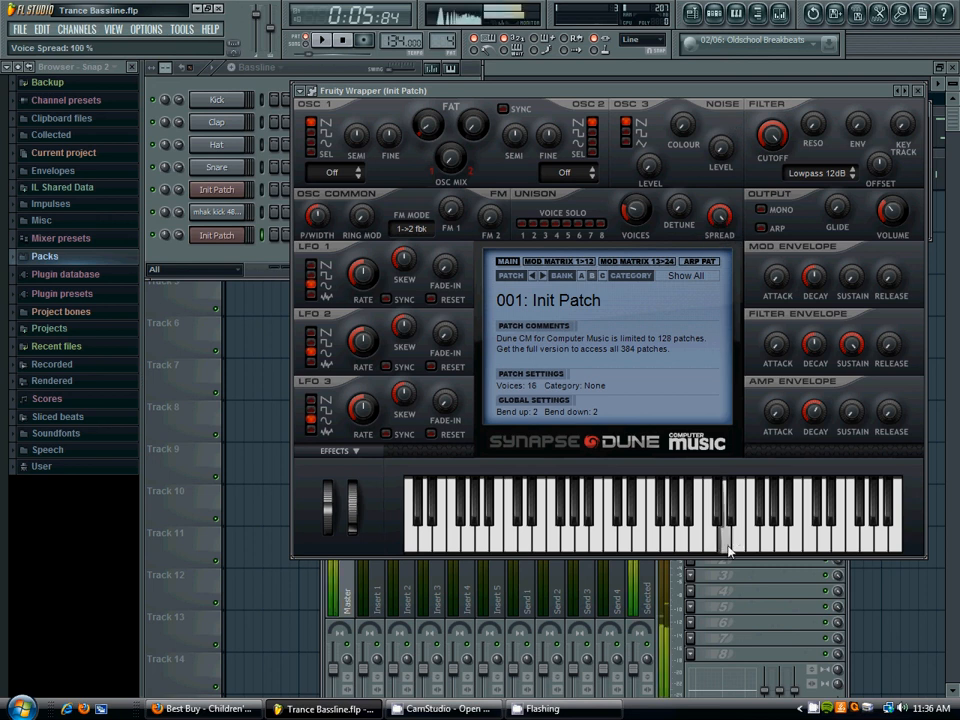
mouse_move(610, 348)
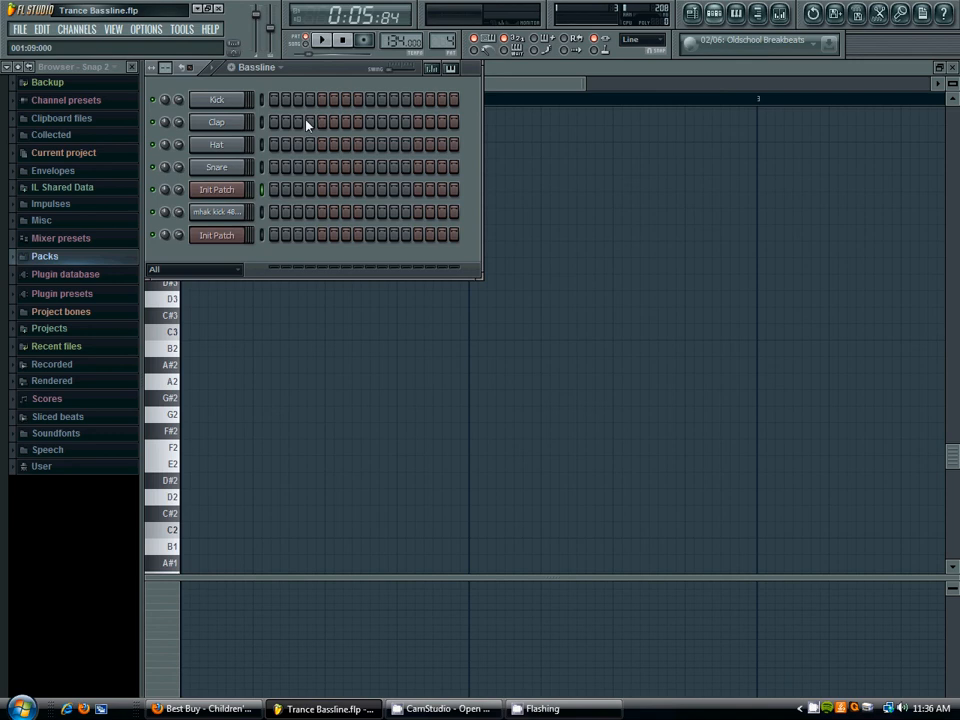
- Review the Init Patch channel's notes and reopen its Synapse Dune window
right_click(216, 234)
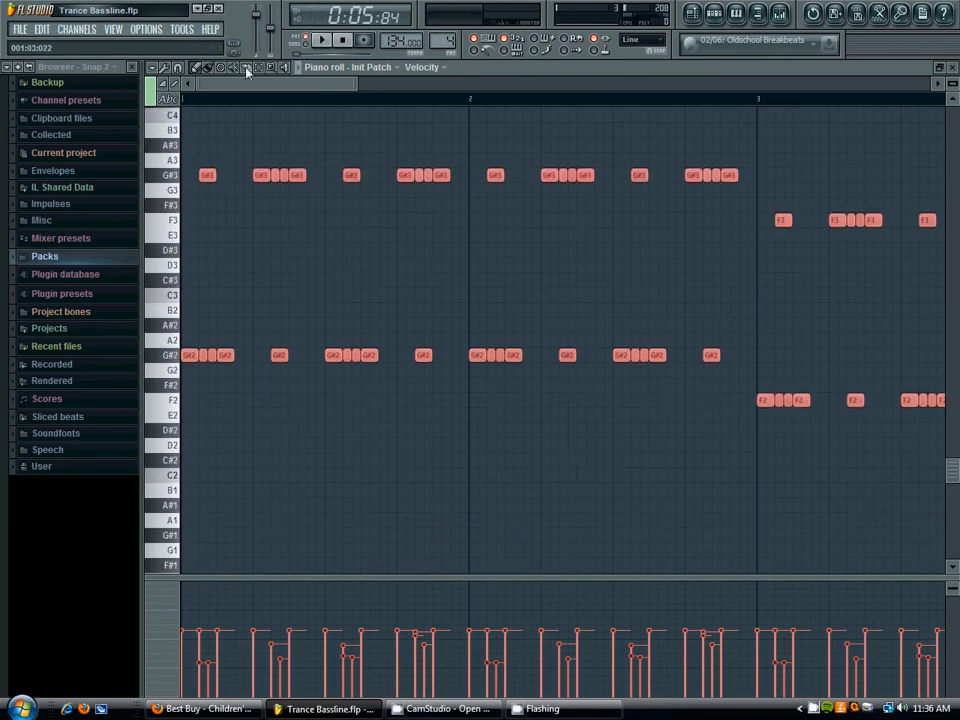
left_click(692, 14)
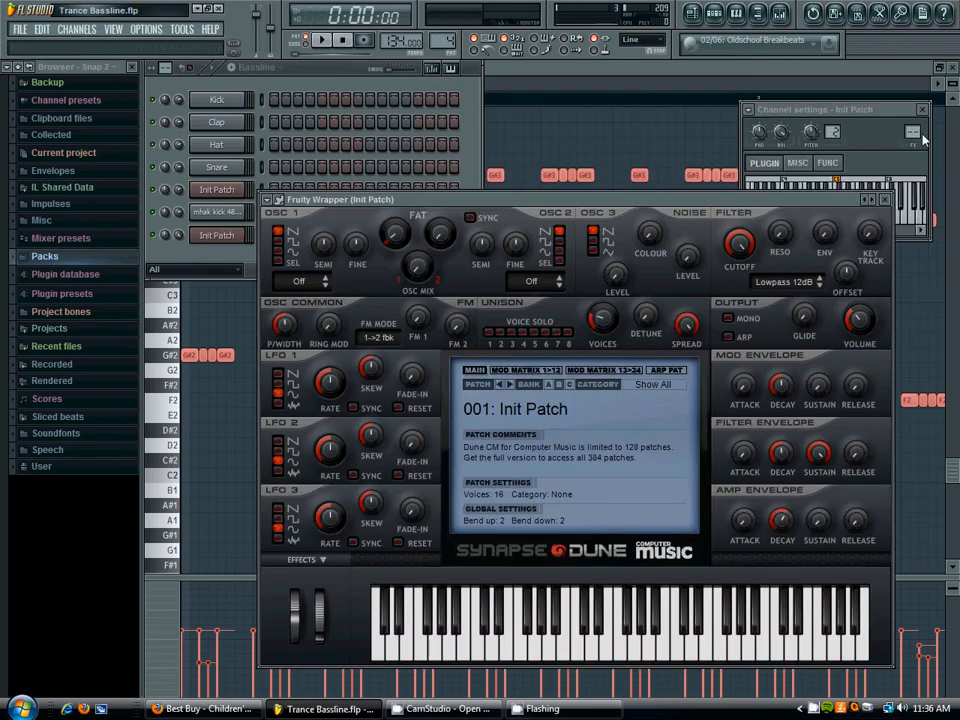
- Bring up the bassline's mixer insert 4 for loading Fruity Parametric EQ 2
left_click(758, 14)
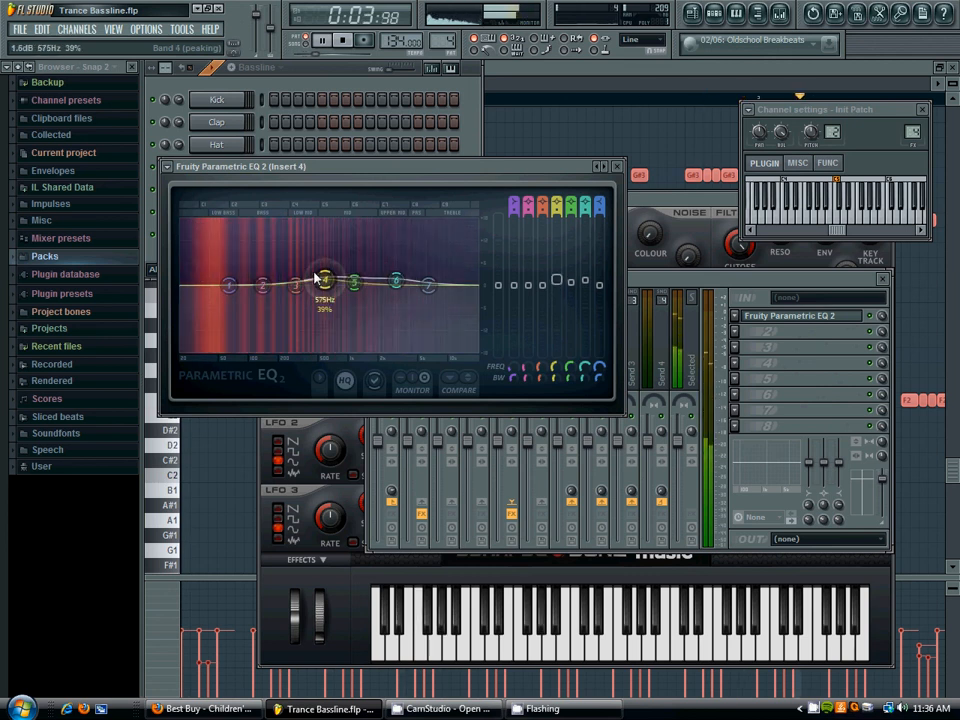
- Shape the Parametric EQ 2 bands for the bassline and add Fruity Reeverb 2 to insert 4
left_click_drag(324, 284, 396, 284)
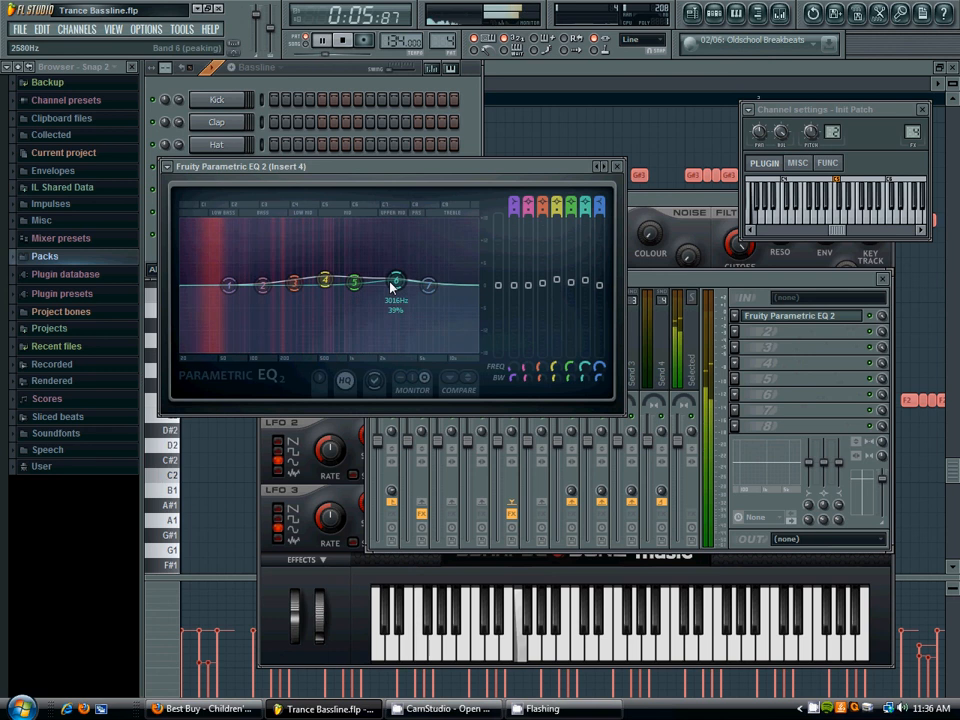
left_click_drag(396, 282, 400, 284)
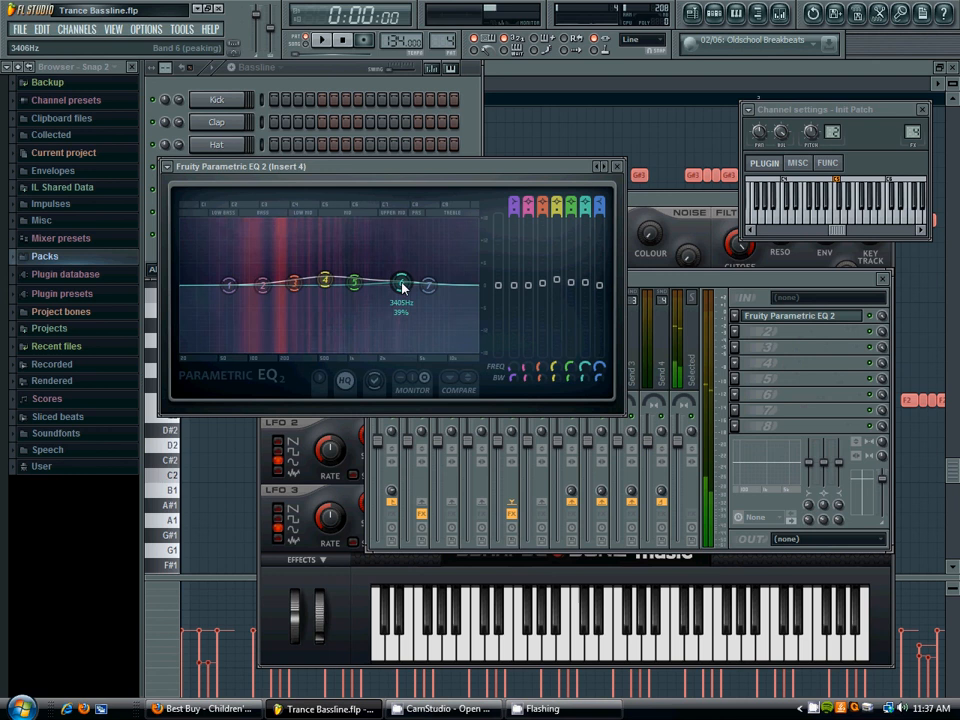
left_click_drag(400, 284, 404, 274)
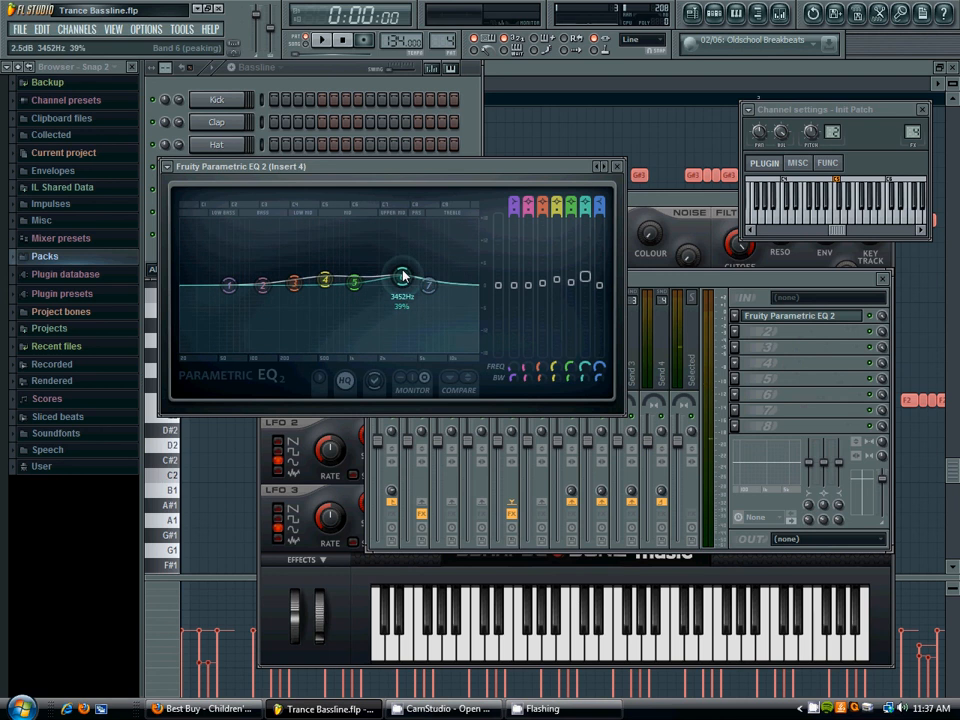
left_click_drag(400, 284, 328, 284)
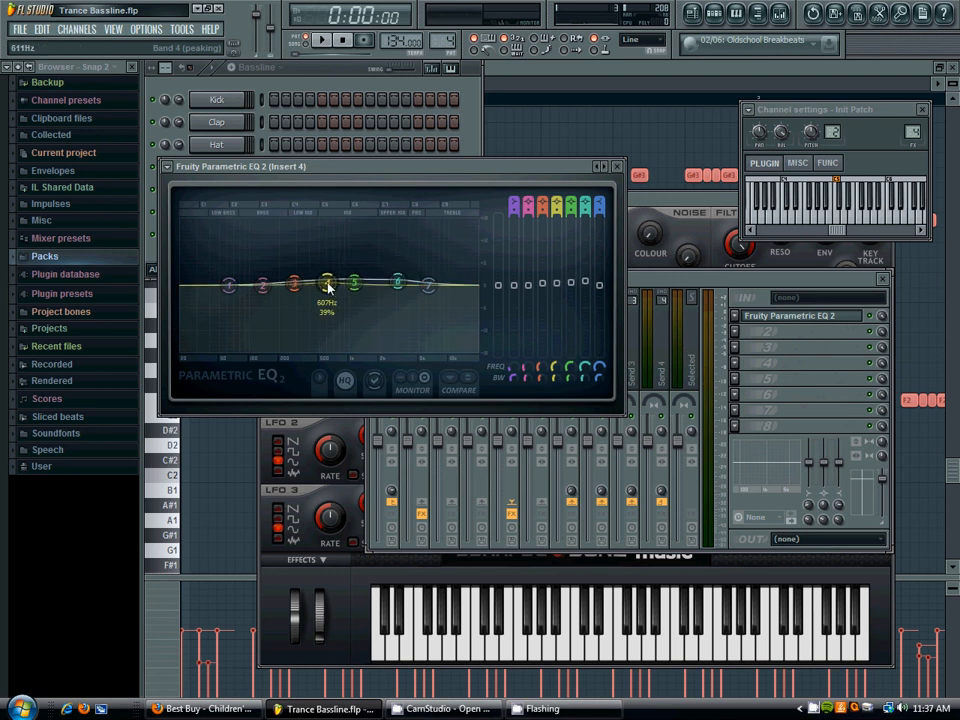
left_click_drag(324, 284, 356, 284)
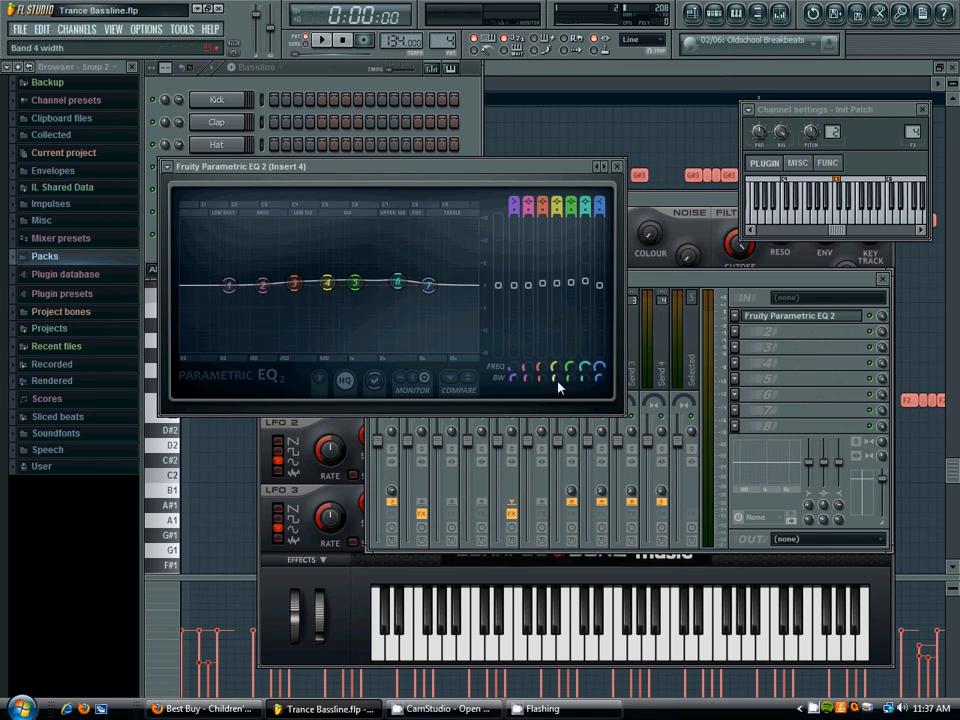
left_click_drag(328, 282, 328, 284)
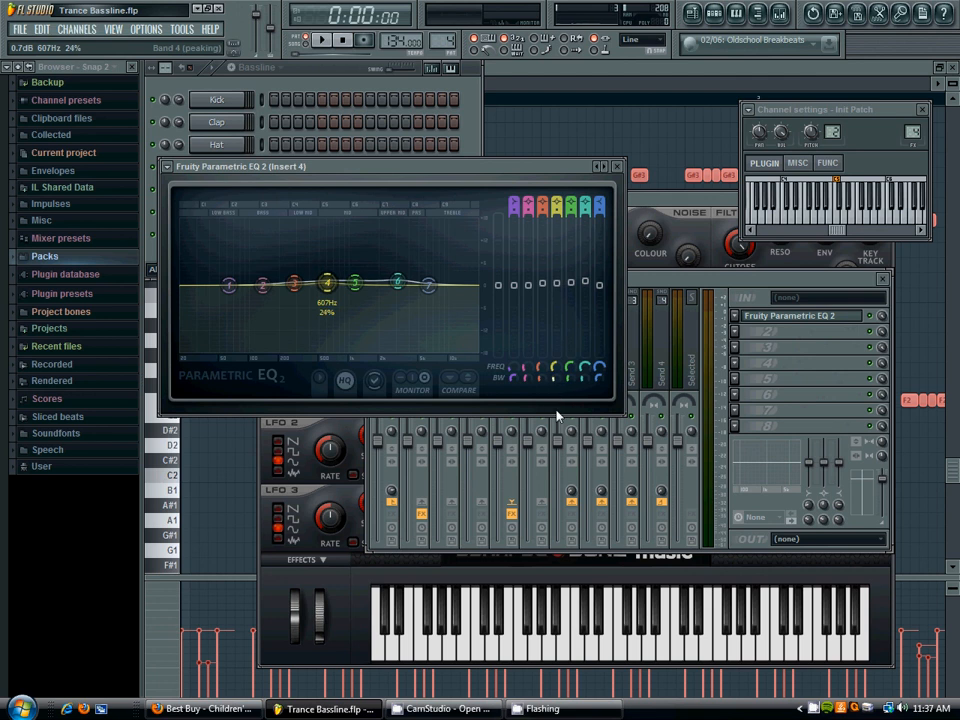
left_click_drag(328, 284, 356, 284)
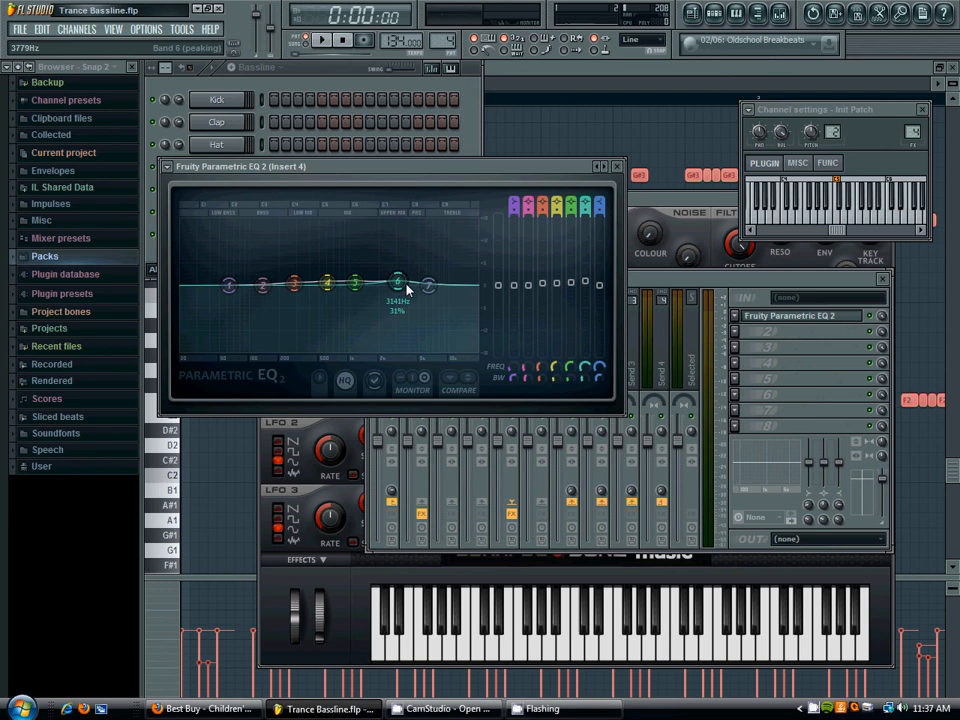
left_click(320, 40)
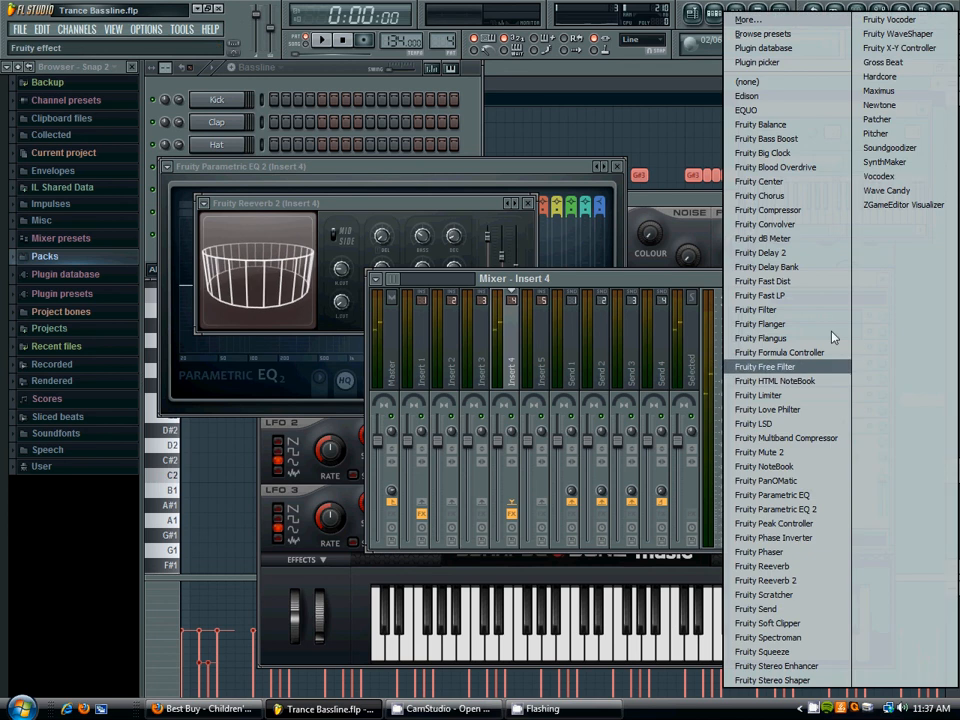
- Add Soundgoodizer to insert 4 and switch to the Playlist
left_click(888, 148)
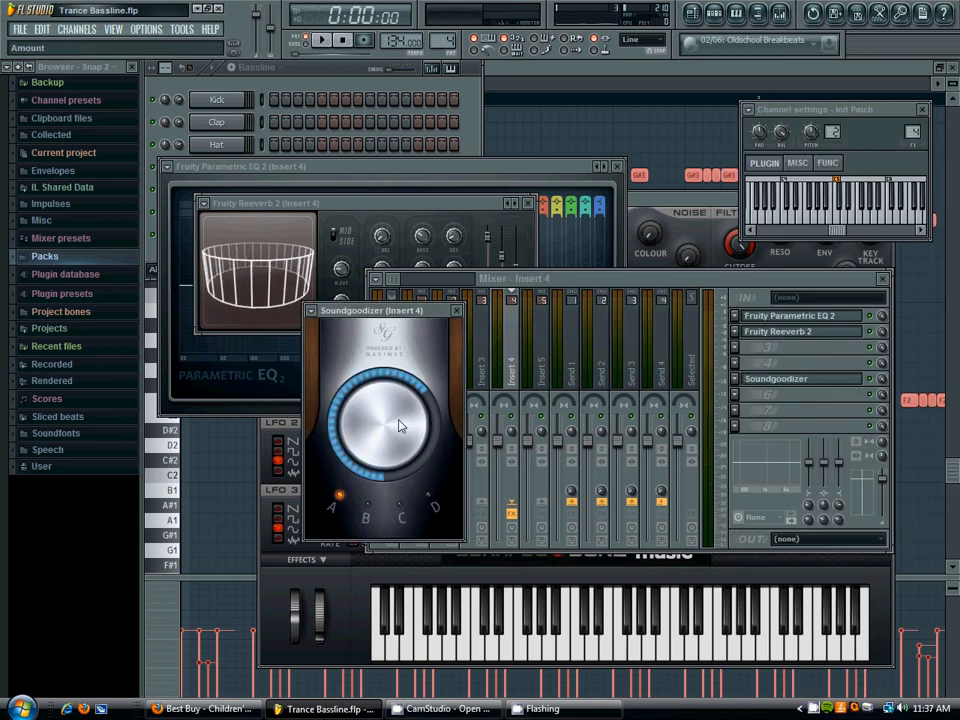
left_click(322, 40)
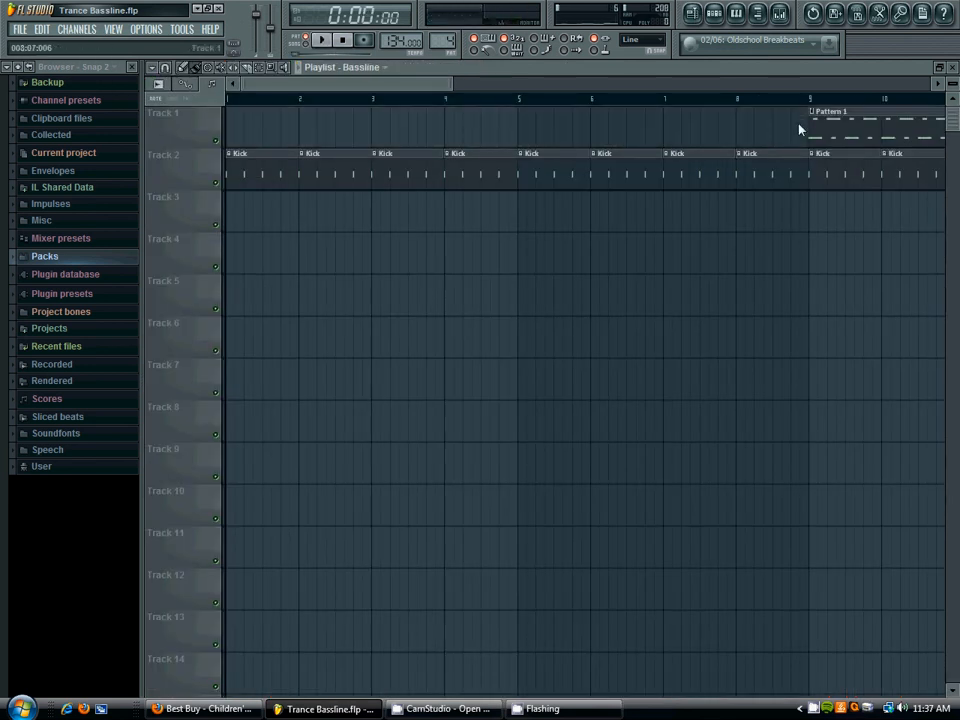
- Paint the Bassline pattern onto Track 3 of the playlist beneath the kick
left_click(352, 68)
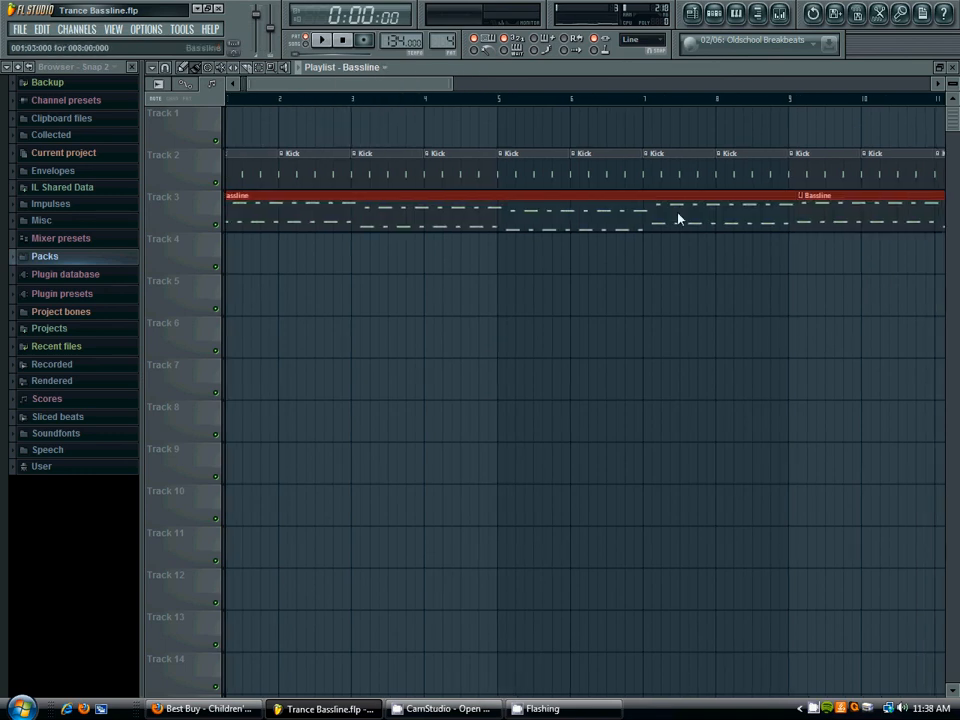
left_click(320, 40)
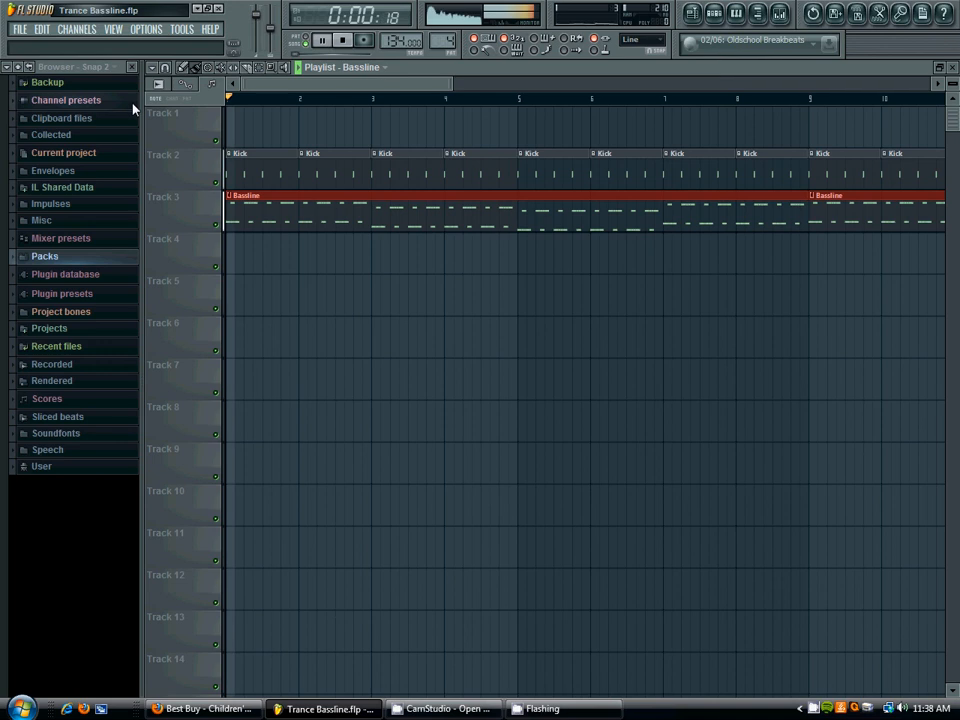